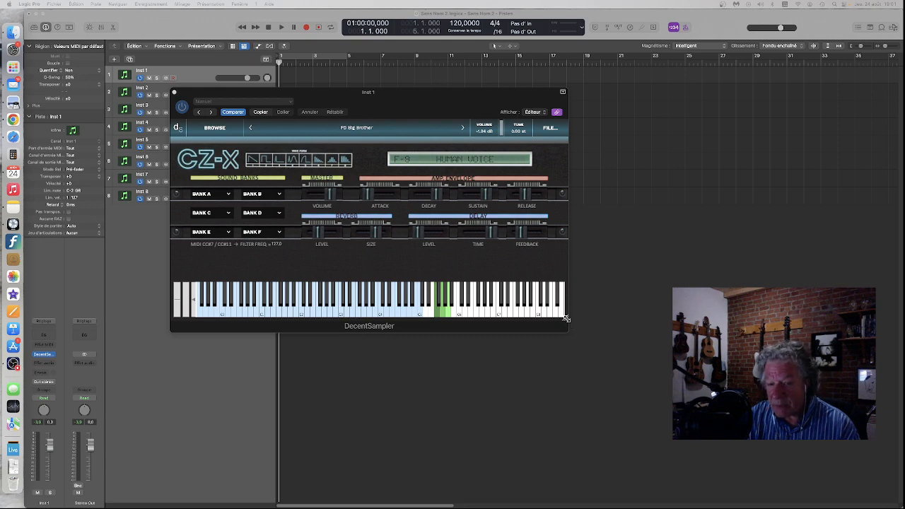
- Resize the CZ-X DecentSampler window larger so its controls and keyboard grow
{"action": "left_click_drag", "start_coordinate": [566, 319], "coordinate": [667, 347]}
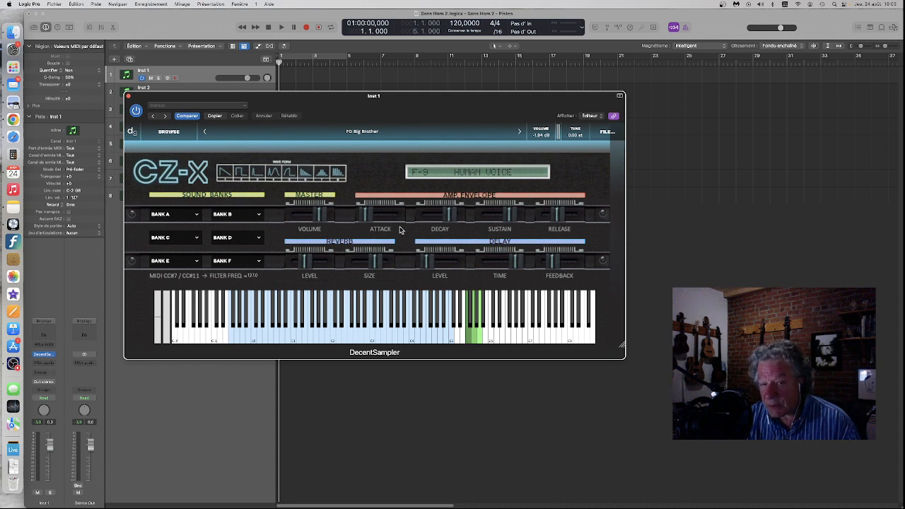
{"action": "mouse_move", "coordinate": [450, 221]}
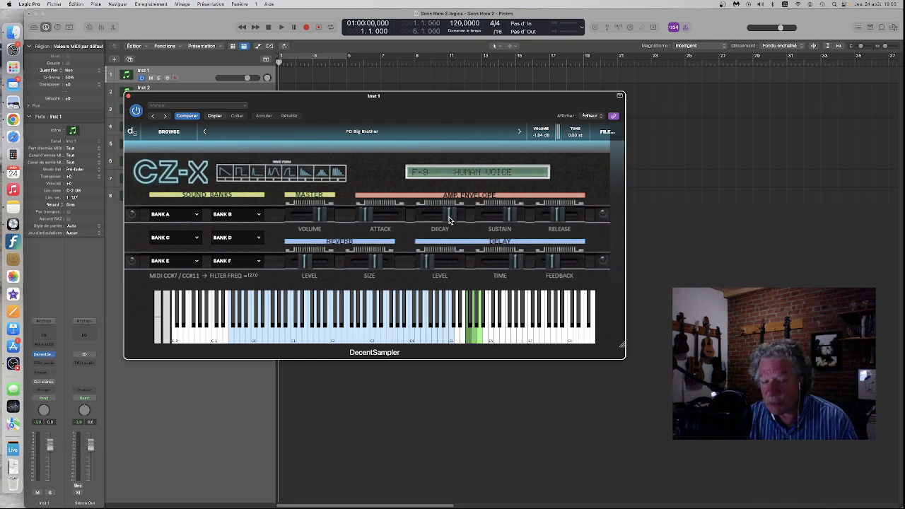
{"action": "mouse_move", "coordinate": [512, 218]}
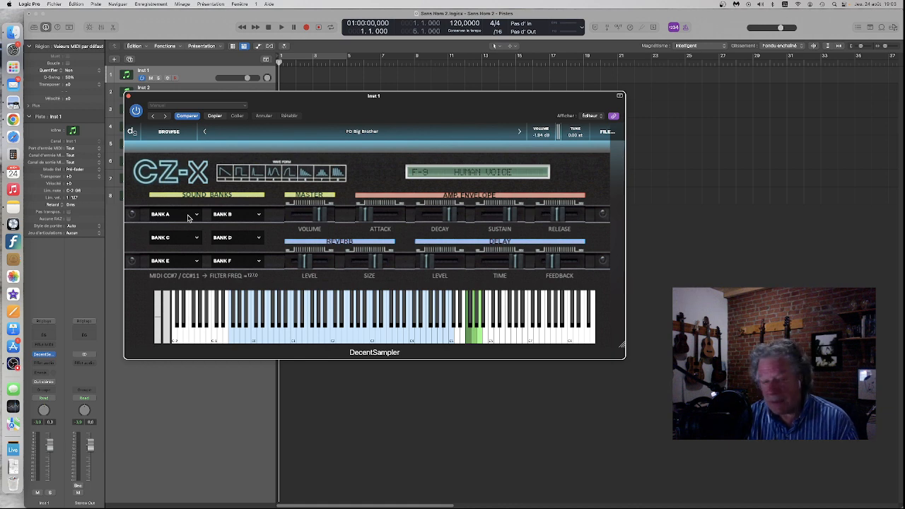
{"action": "left_click", "coordinate": [173, 214]}
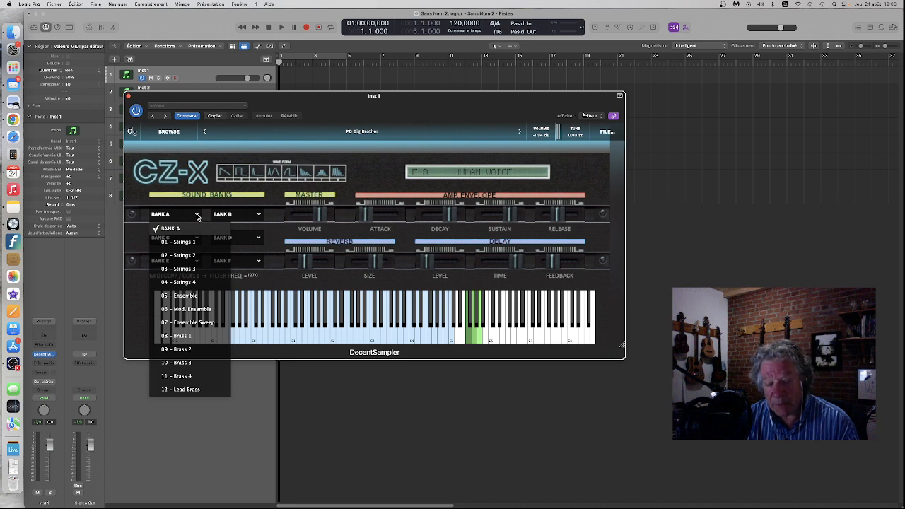
{"action": "left_click", "coordinate": [173, 214]}
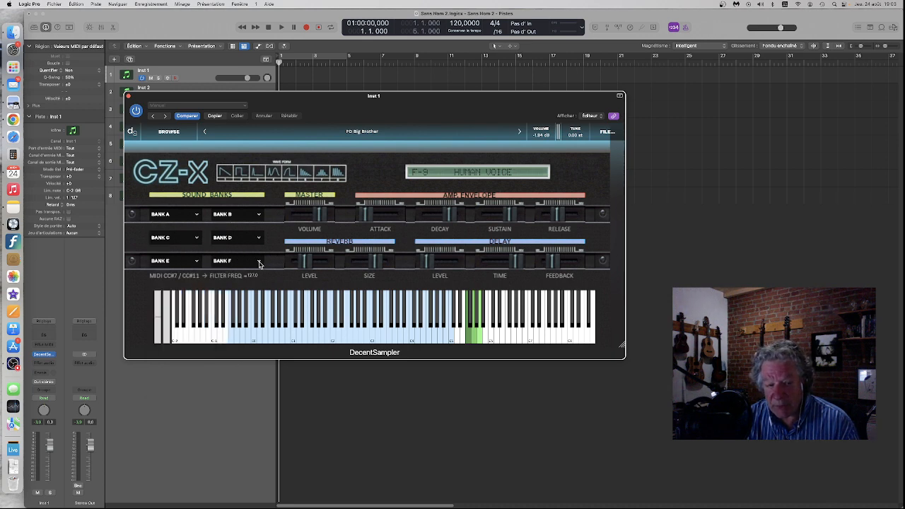
{"action": "left_click", "coordinate": [237, 261]}
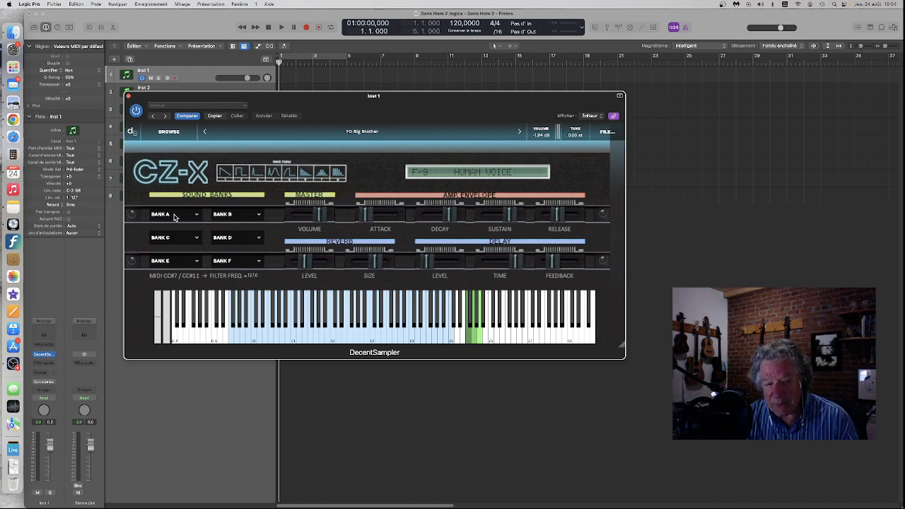
- Load Strings 1 from bank A, then switch to 07 - Ensemble Sweep
{"action": "left_click", "coordinate": [173, 214]}
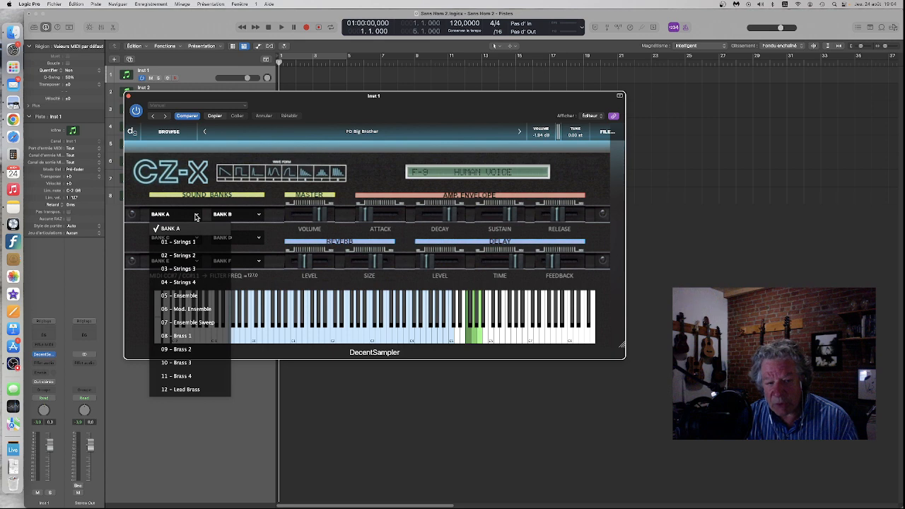
{"action": "left_click", "coordinate": [179, 242]}
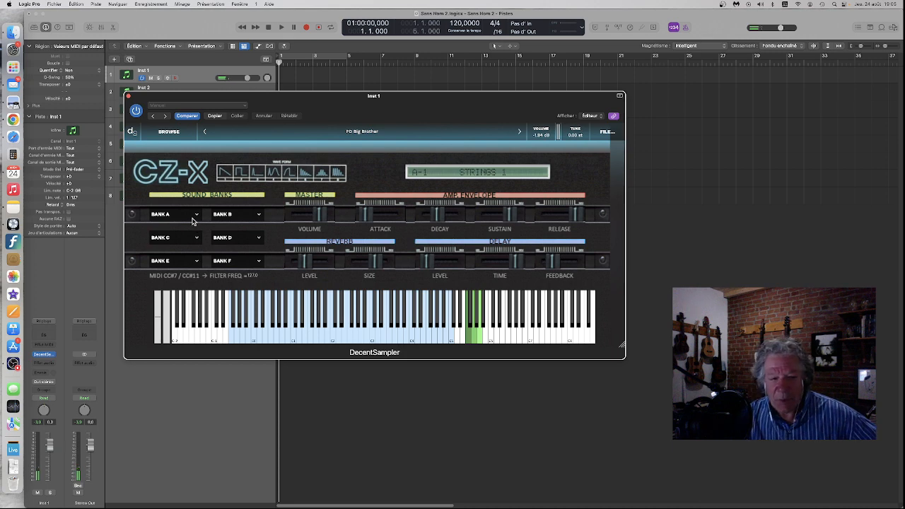
{"action": "left_click", "coordinate": [173, 214]}
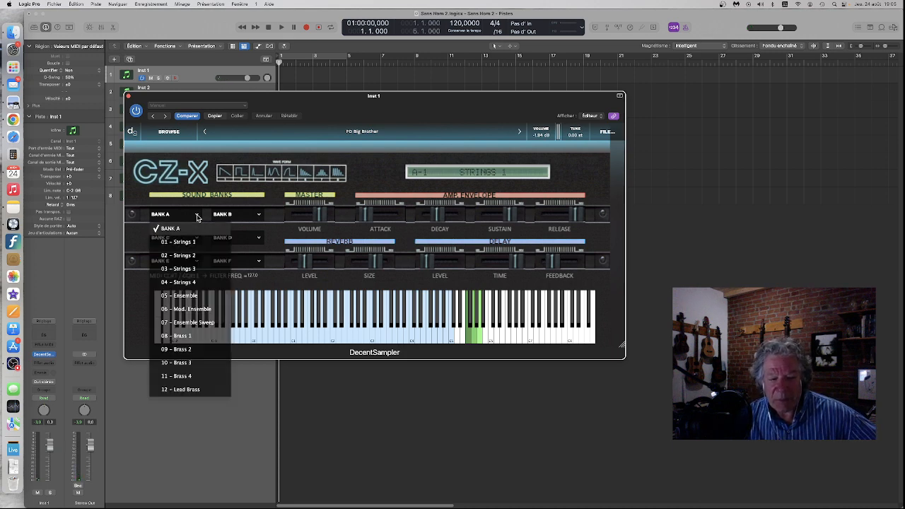
{"action": "mouse_move", "coordinate": [196, 276]}
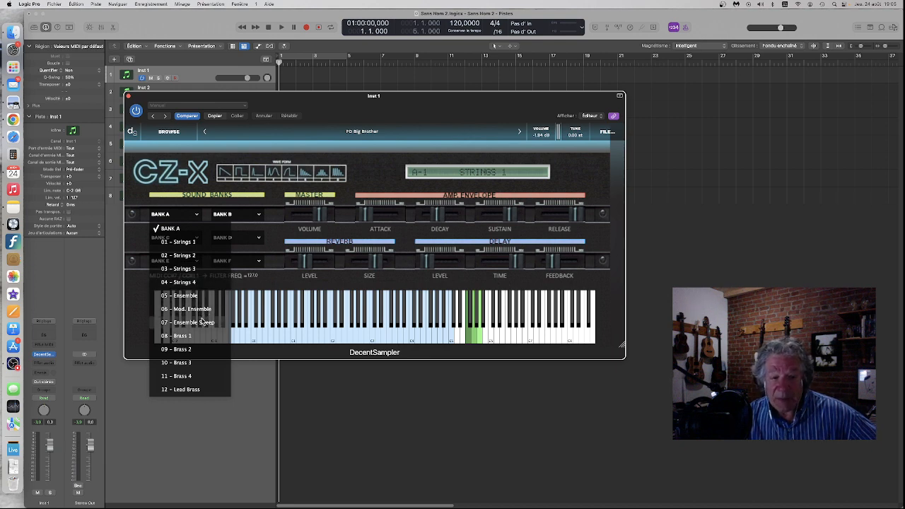
{"action": "left_click", "coordinate": [190, 322]}
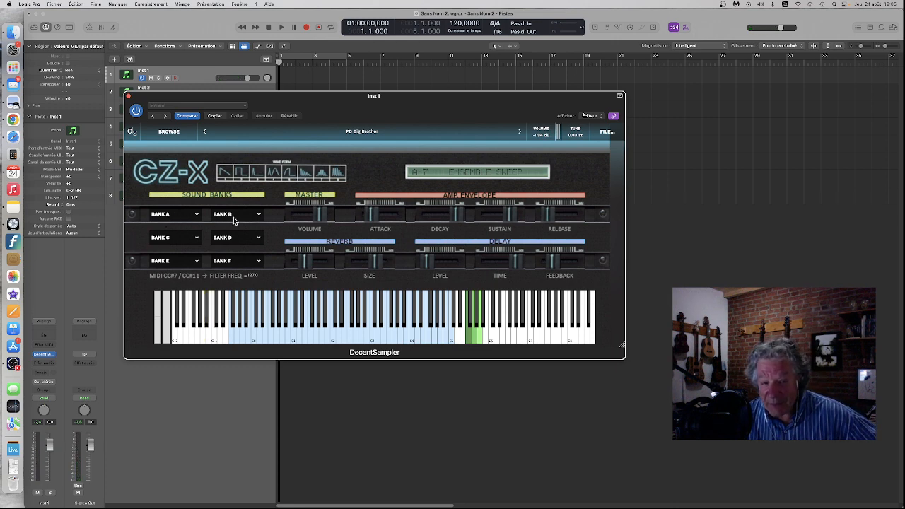
- Load the 4 - Jazz Organ patch from the Bank B list
{"action": "left_click", "coordinate": [237, 214]}
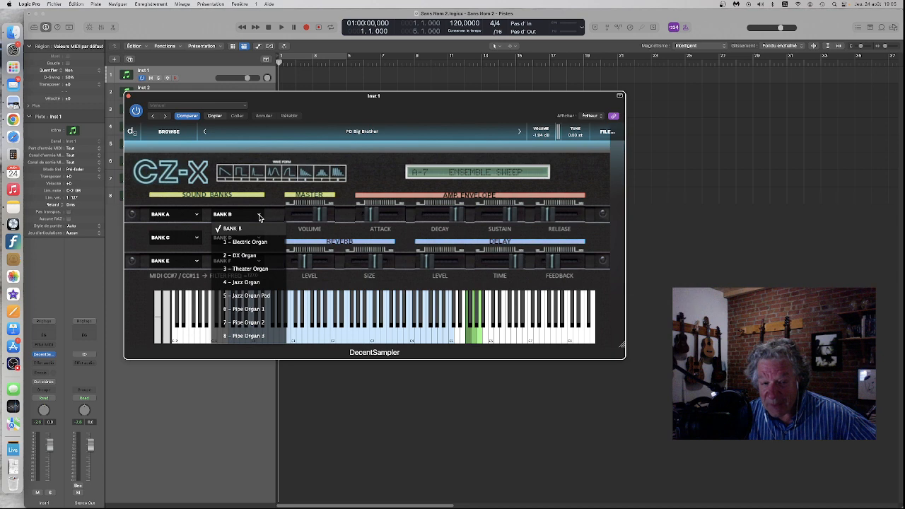
{"action": "mouse_move", "coordinate": [251, 257]}
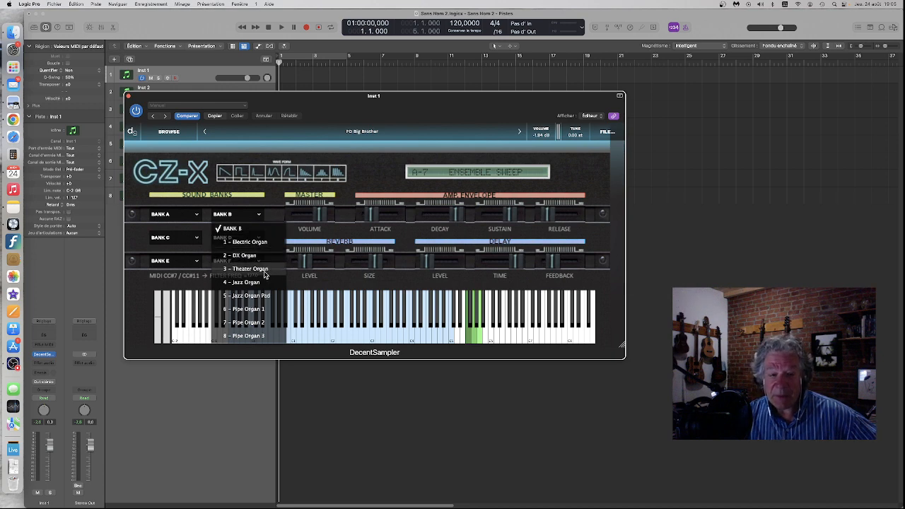
{"action": "left_click", "coordinate": [245, 283]}
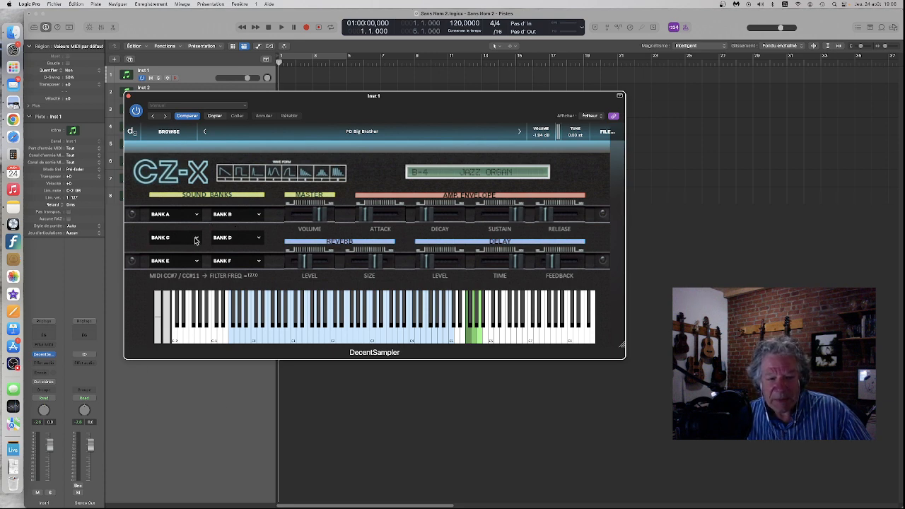
- Load the C-10 Talk Bass patch from the bank C list
{"action": "left_click", "coordinate": [173, 237]}
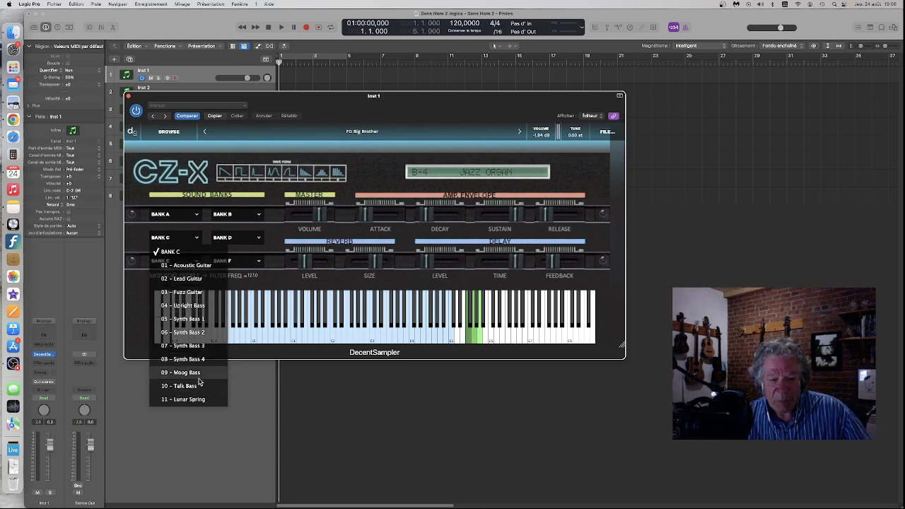
{"action": "left_click", "coordinate": [179, 386]}
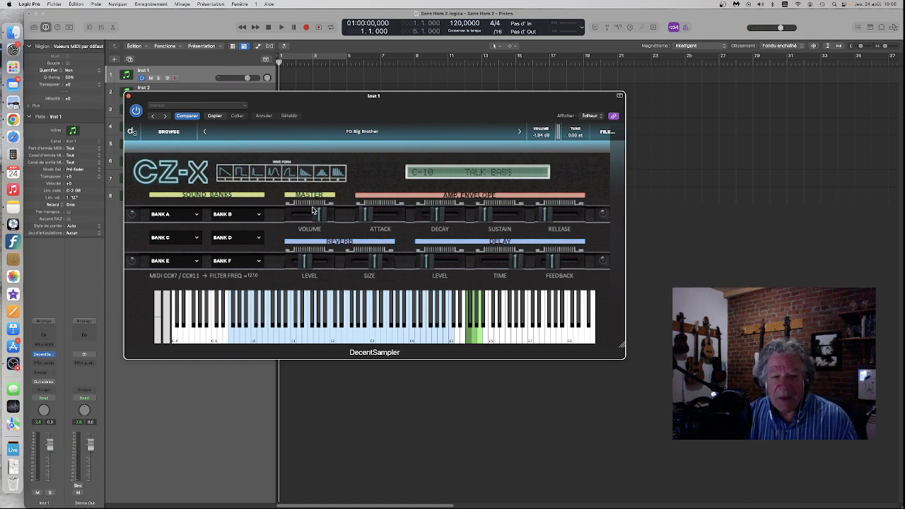
{"action": "mouse_move", "coordinate": [391, 221]}
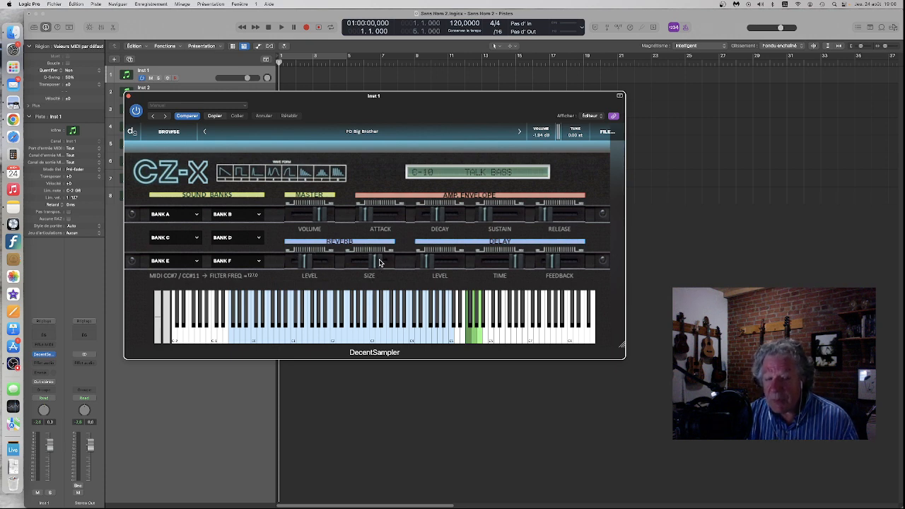
{"action": "mouse_move", "coordinate": [393, 262]}
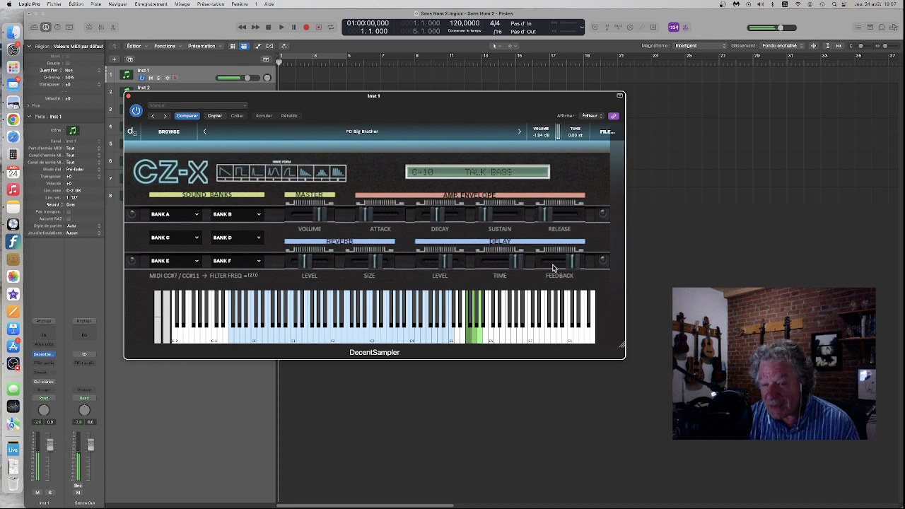
{"action": "mouse_move", "coordinate": [447, 267]}
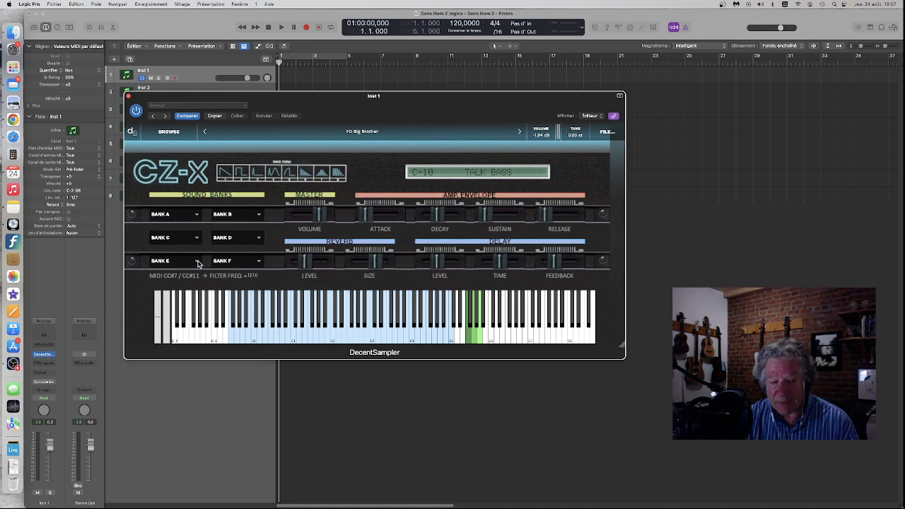
- Load the 03 – Electric Piano 1 preset from the Bank E list
{"action": "left_click", "coordinate": [174, 261]}
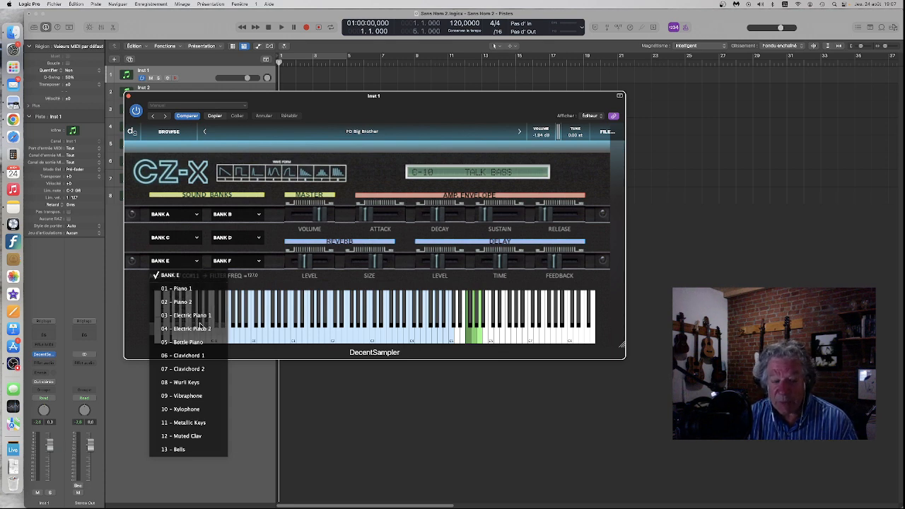
{"action": "left_click", "coordinate": [186, 315]}
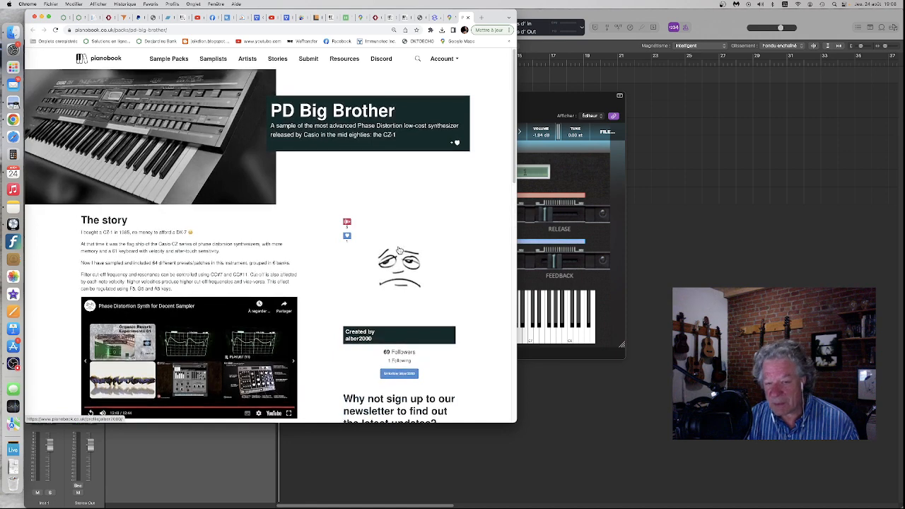
{"action": "mouse_move", "coordinate": [402, 285]}
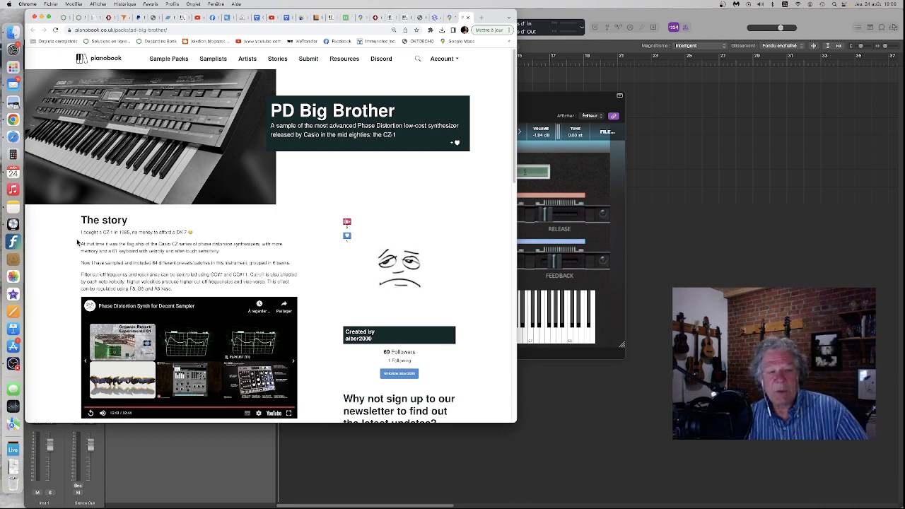
- Scroll the PD Big Brother page past the story to the interface image and stats
{"action": "scroll", "scroll_direction": "down", "scroll_amount": 3}
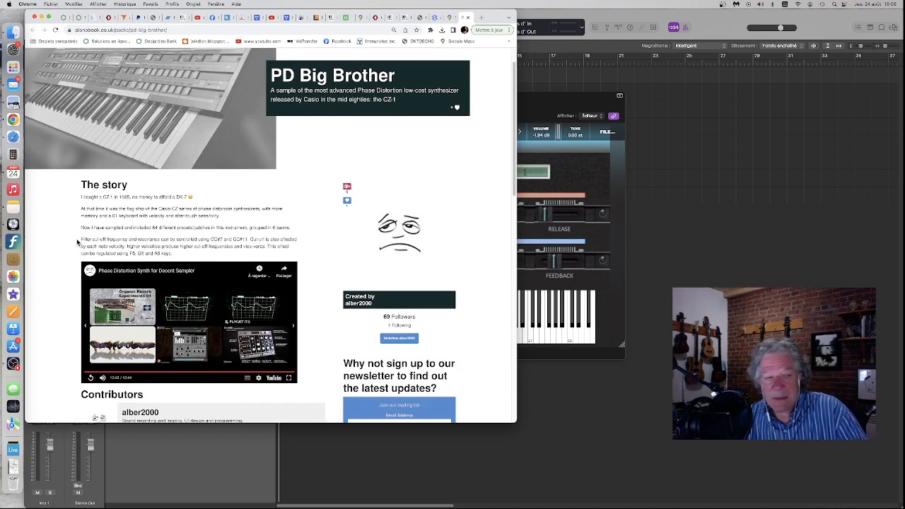
{"action": "scroll", "scroll_direction": "down", "scroll_amount": 3}
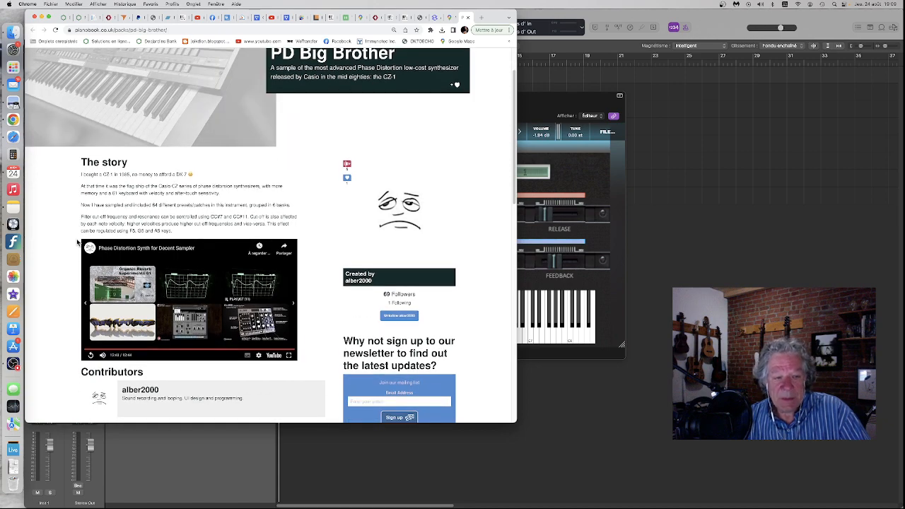
{"action": "scroll", "scroll_direction": "down", "scroll_amount": 3}
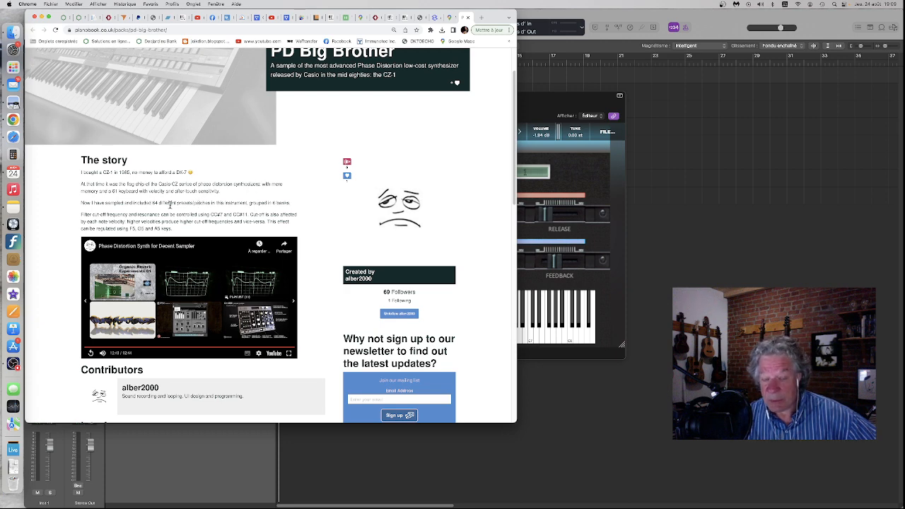
{"action": "scroll", "scroll_direction": "down", "scroll_amount": 3}
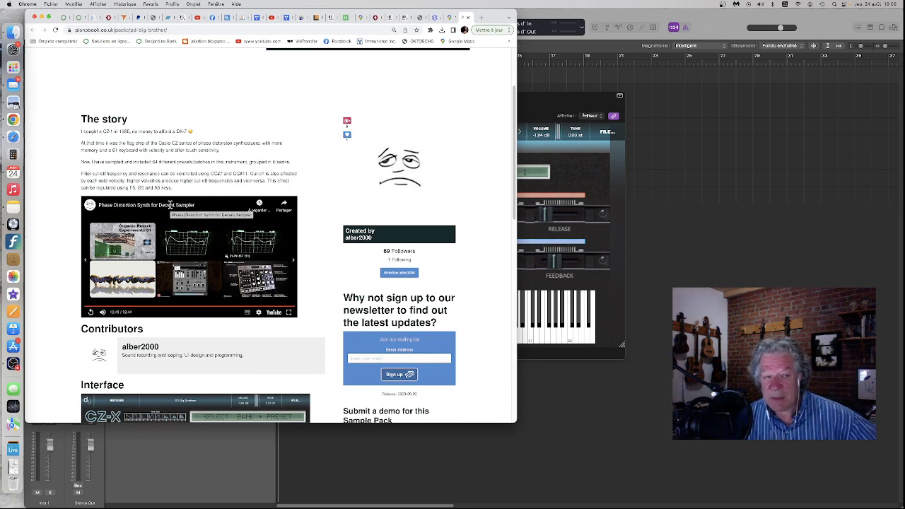
{"action": "scroll", "scroll_direction": "down", "scroll_amount": 3}
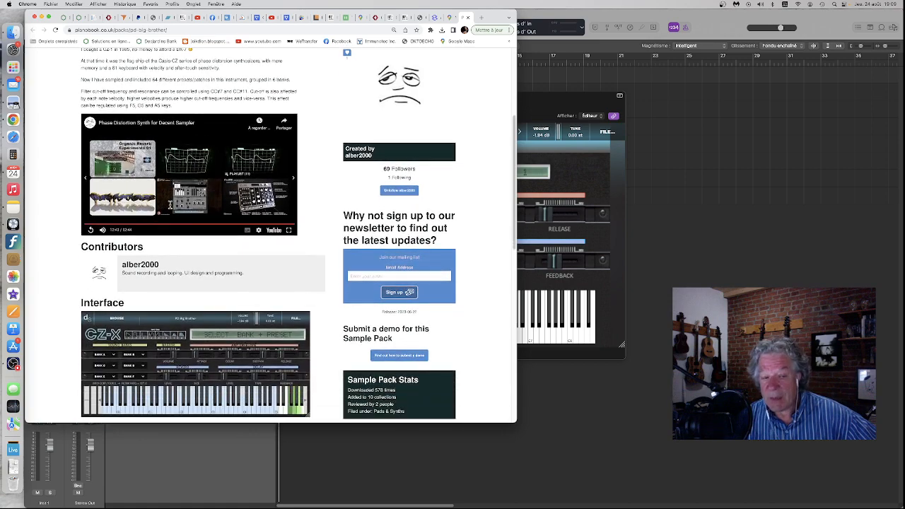
{"action": "scroll", "scroll_direction": "down", "scroll_amount": 3}
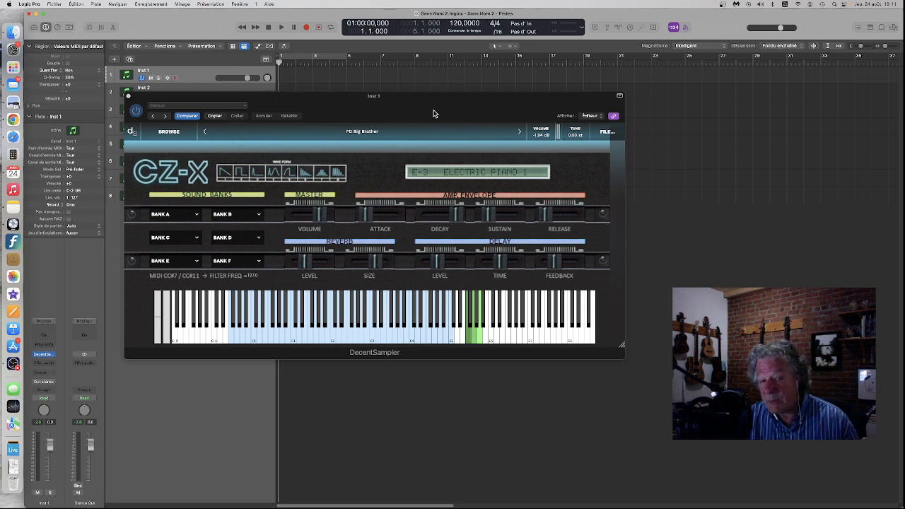
{"action": "mouse_move", "coordinate": [431, 182]}
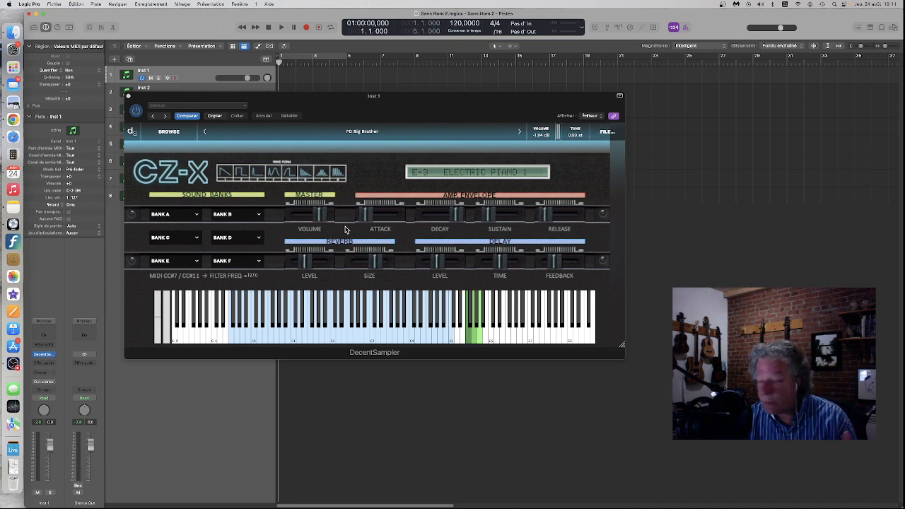
{"action": "mouse_move", "coordinate": [327, 218]}
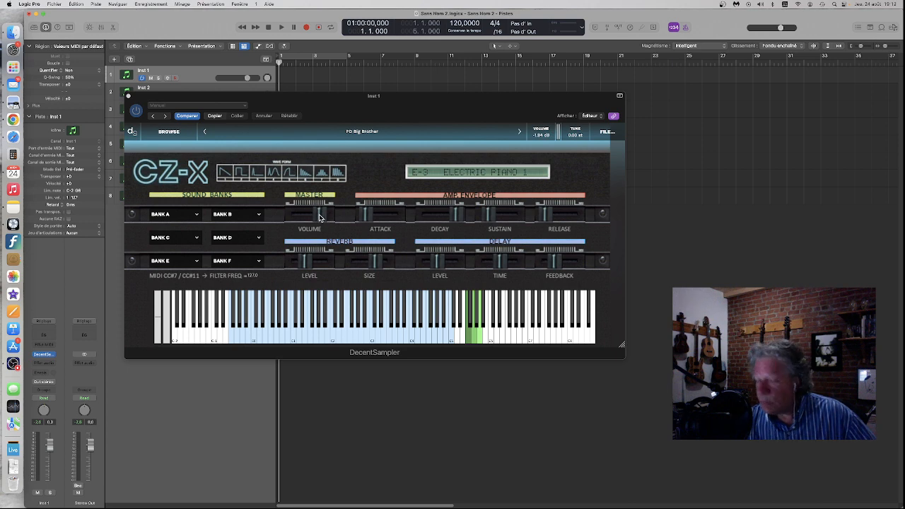
{"action": "mouse_move", "coordinate": [580, 138]}
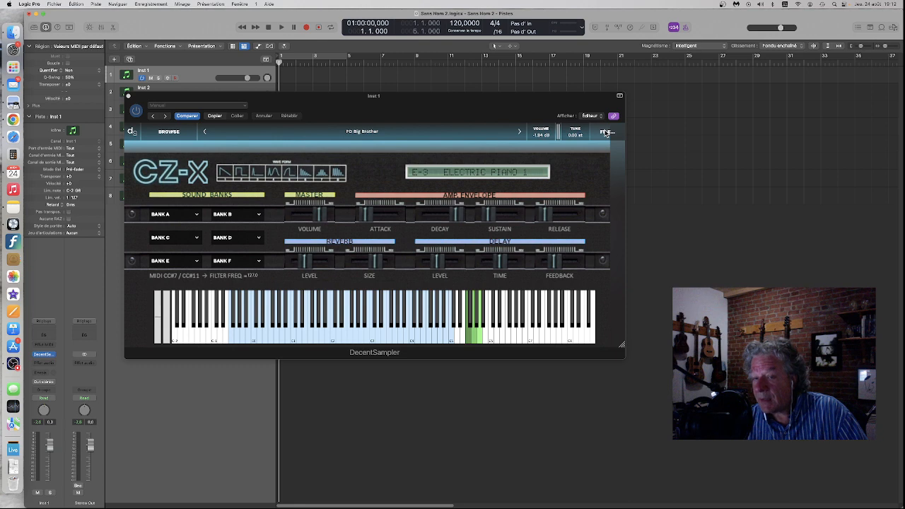
- Open DecentSampler's FILE menu over the CZ-X window
{"action": "left_click", "coordinate": [606, 132]}
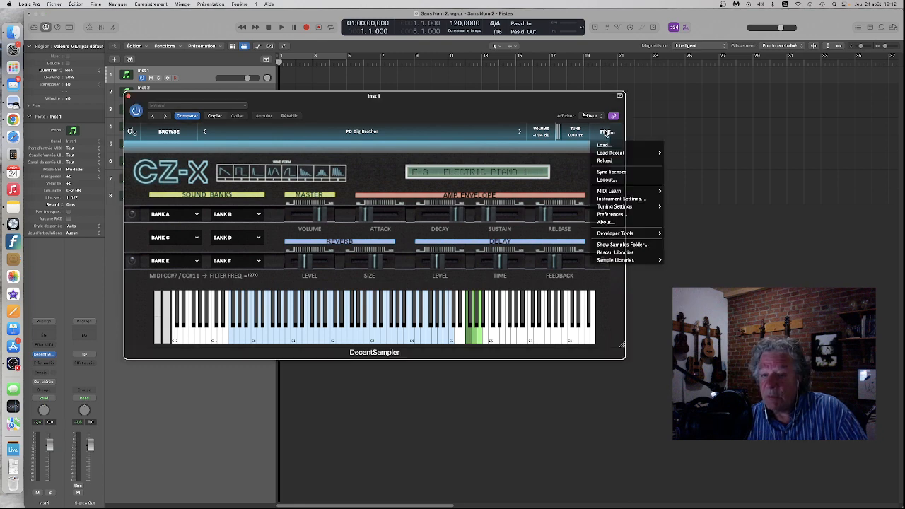